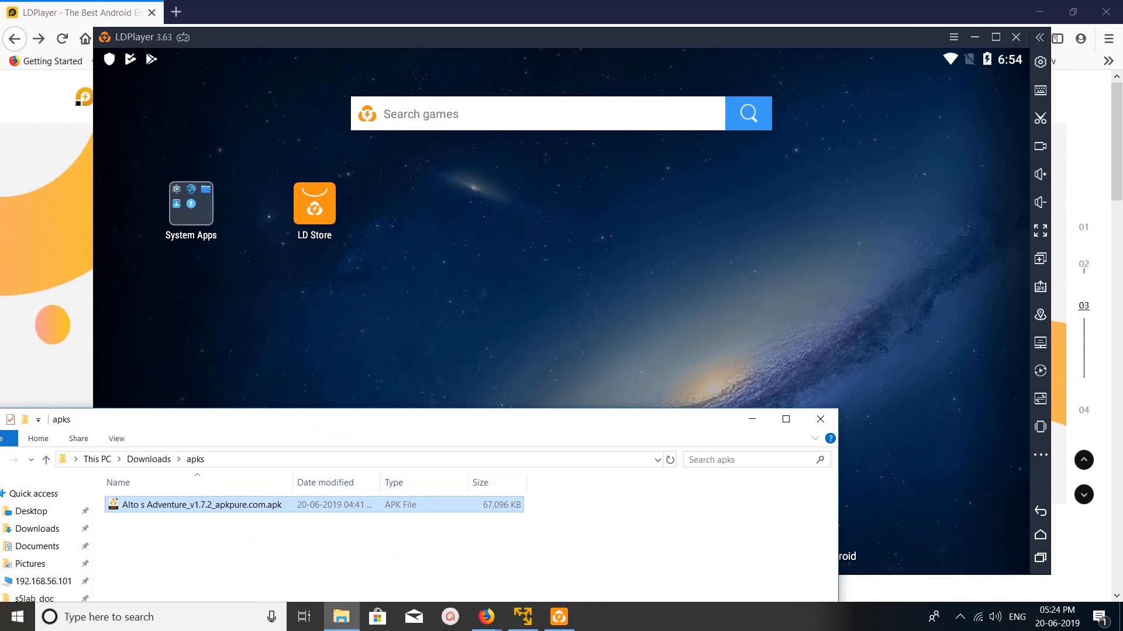
Step: Install Alto's Adventure 1.7.2 by dragging its APK from the apks folder into LDPlayer
left_click_drag(200, 505, 272, 476)
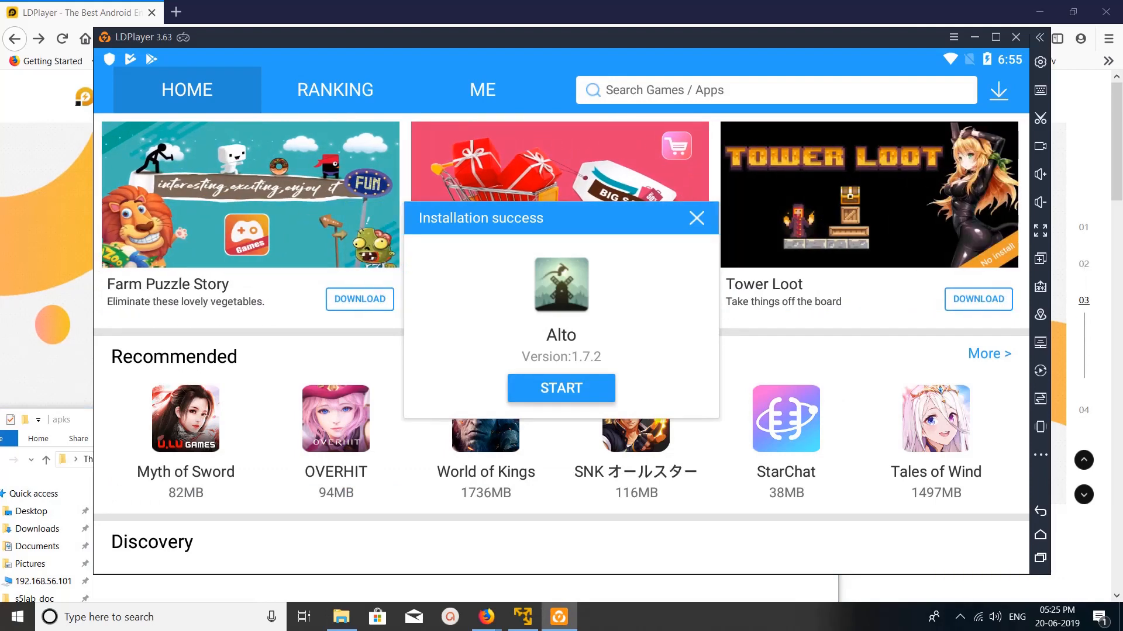
Step: Start the newly installed Alto's Adventure from the Installation success dialog
left_click(561, 388)
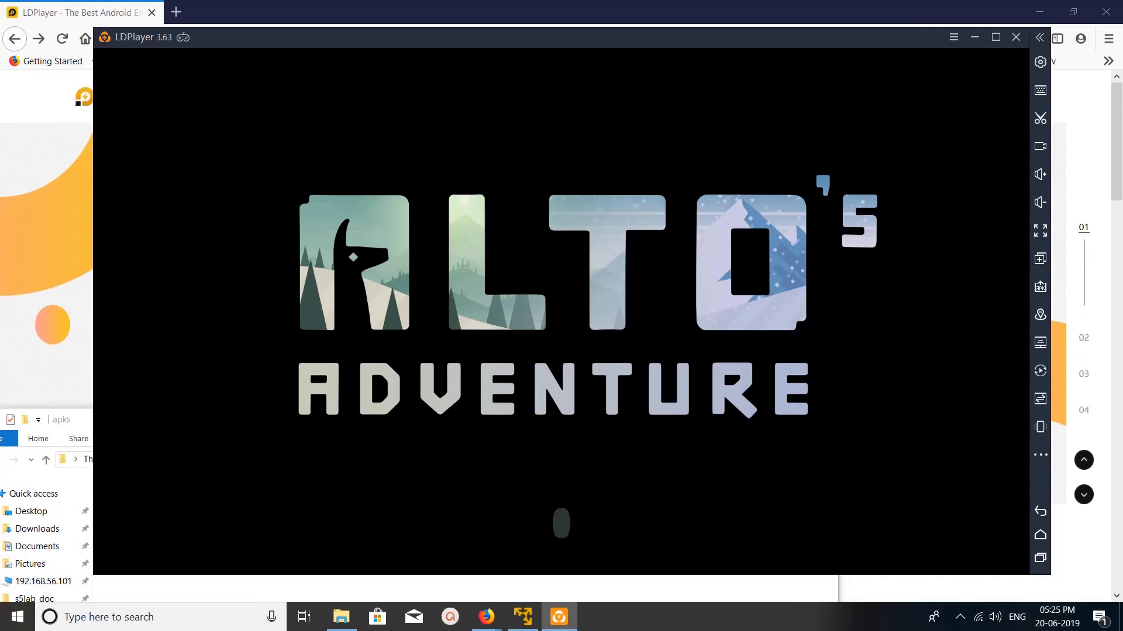
mouse_move(1039, 556)
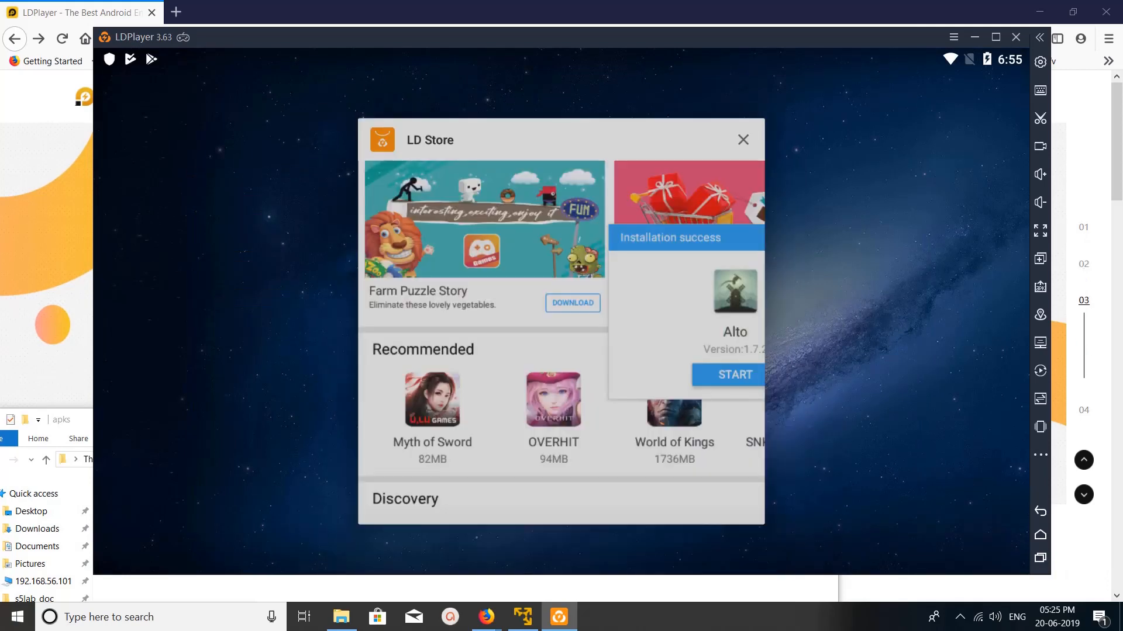
Step: Return to LD Store from recent apps and bring up its Search Games / Apps page
left_click(744, 139)
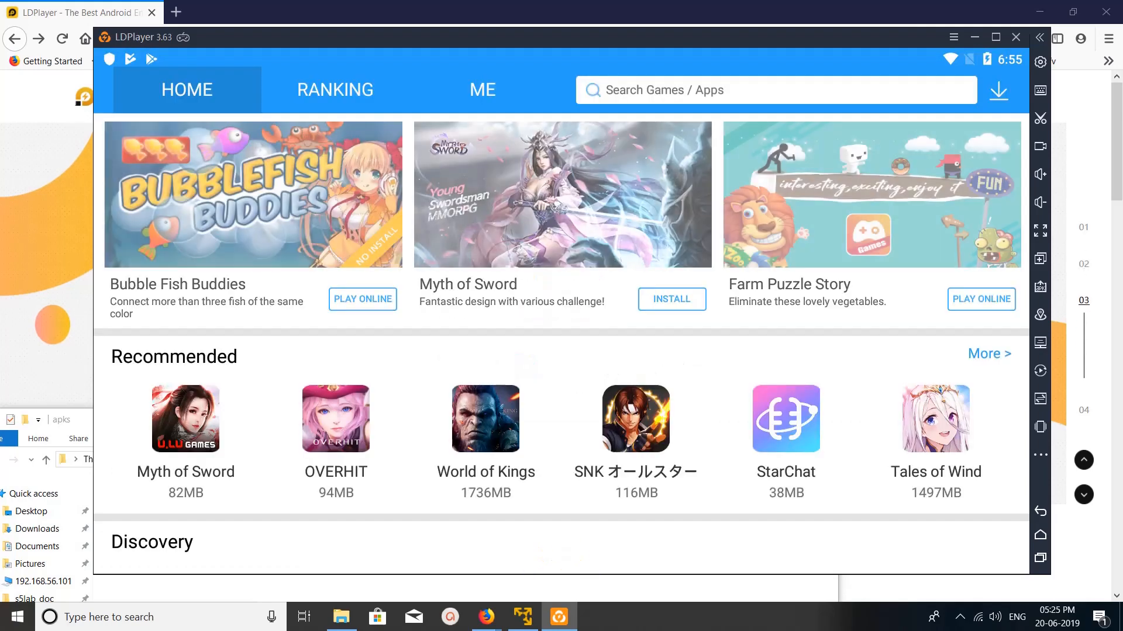
left_click(335, 89)
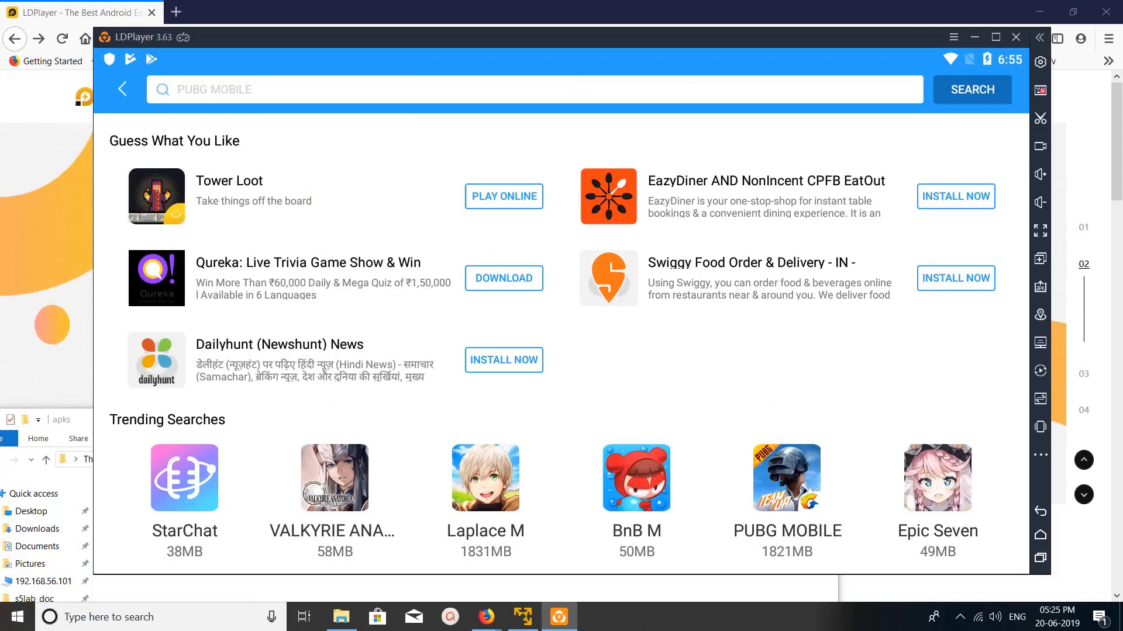
Step: Run an LD Store search for "alto"
type("alto")
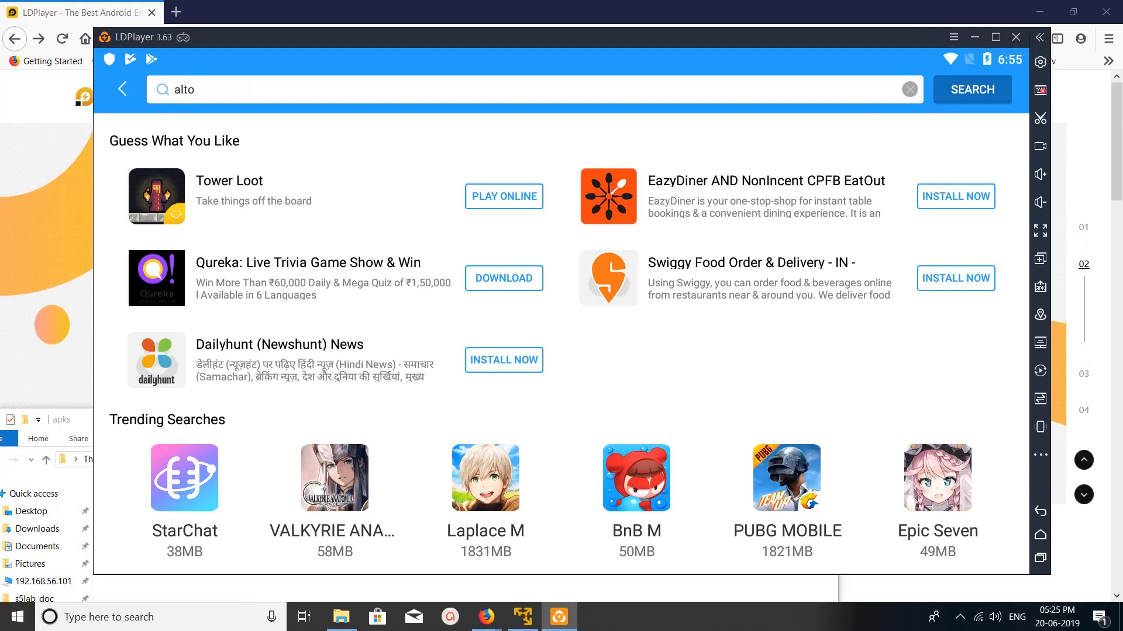
left_click(972, 88)
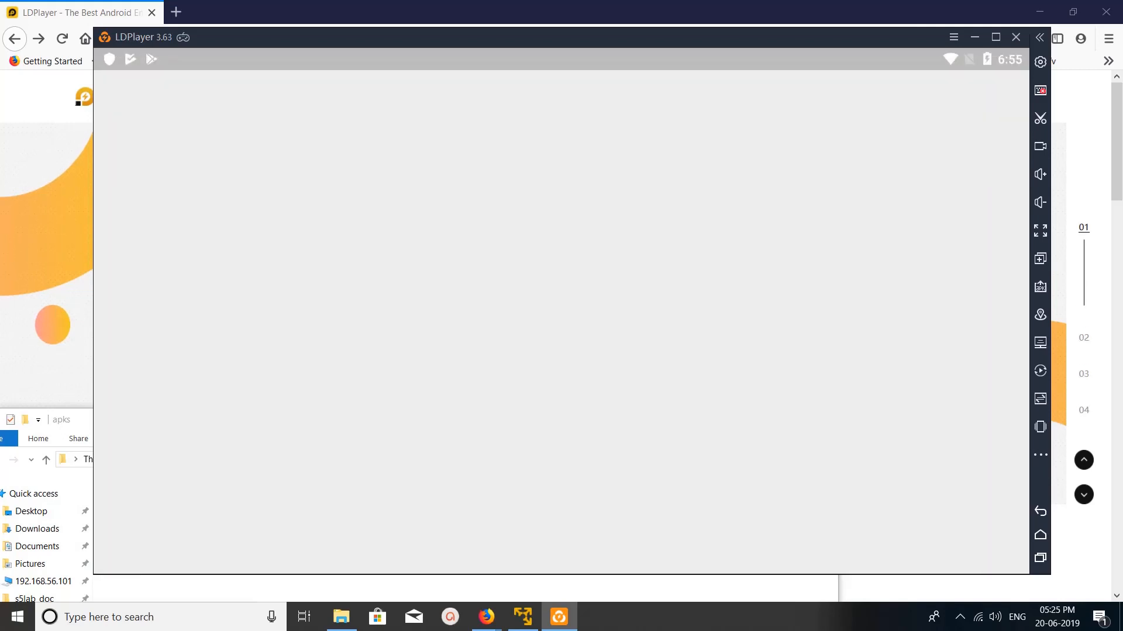
Step: Go to Google Play and begin its SIGN IN to view the Google sign-in page
left_click(149, 60)
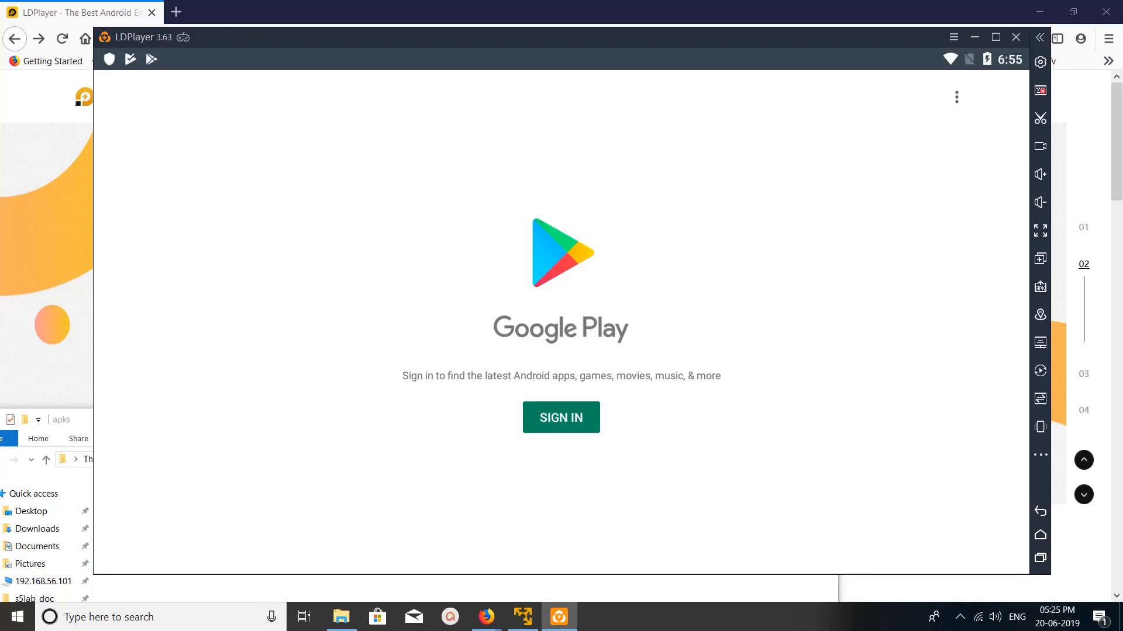
left_click(562, 418)
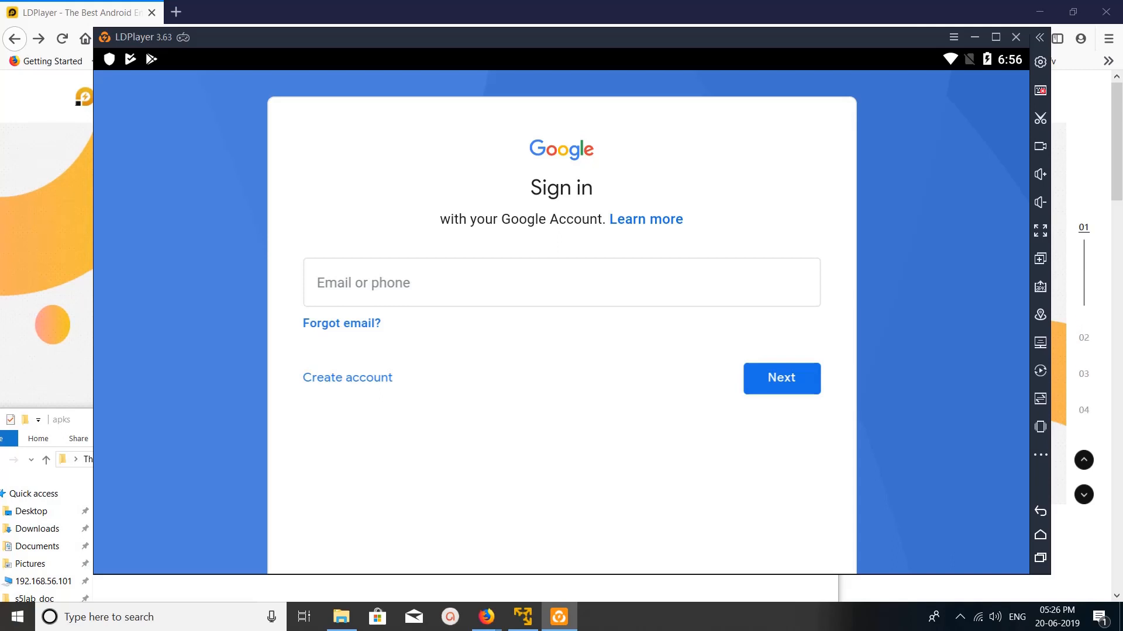
Step: Close the Play Store and LD Store cards from recent apps, leaving the home screen with the Alto icon
left_click(1040, 61)
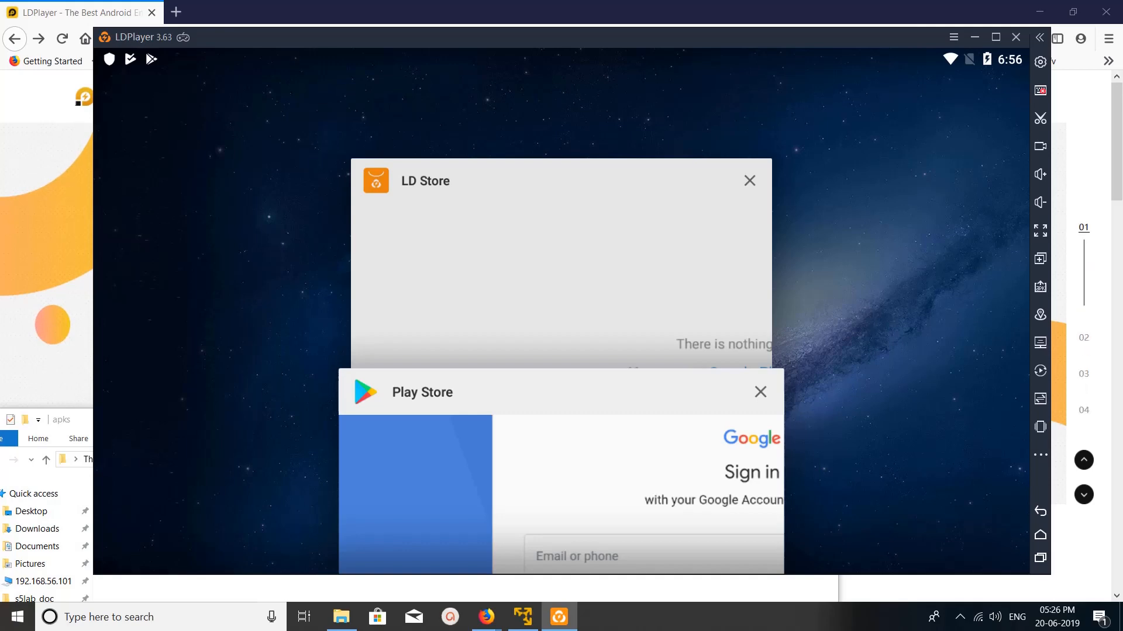
left_click(760, 391)
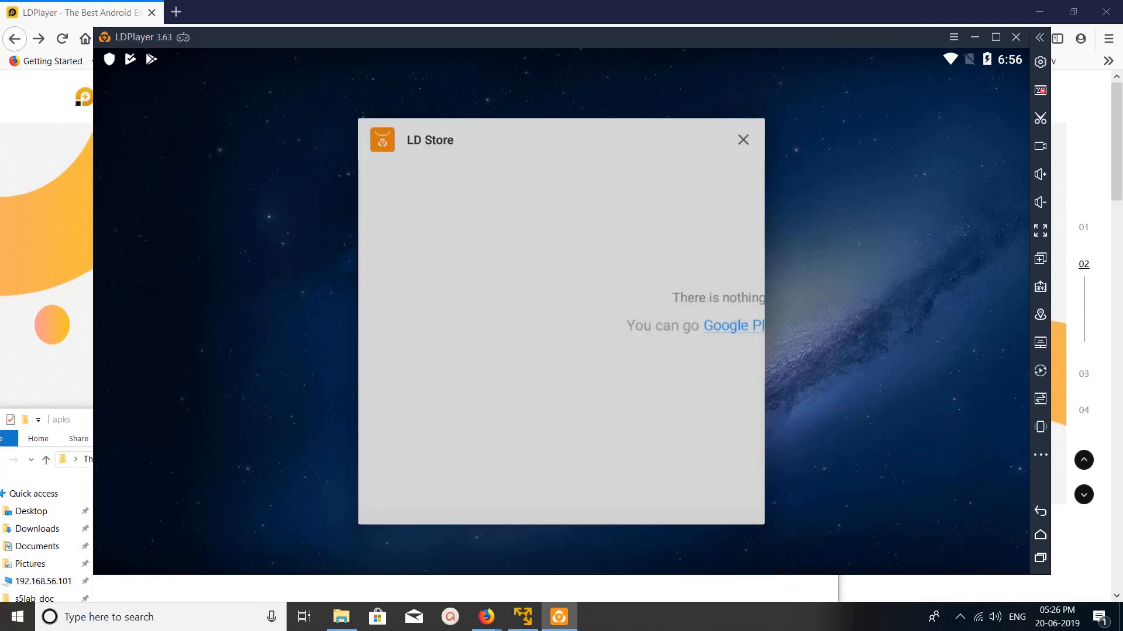
left_click(743, 140)
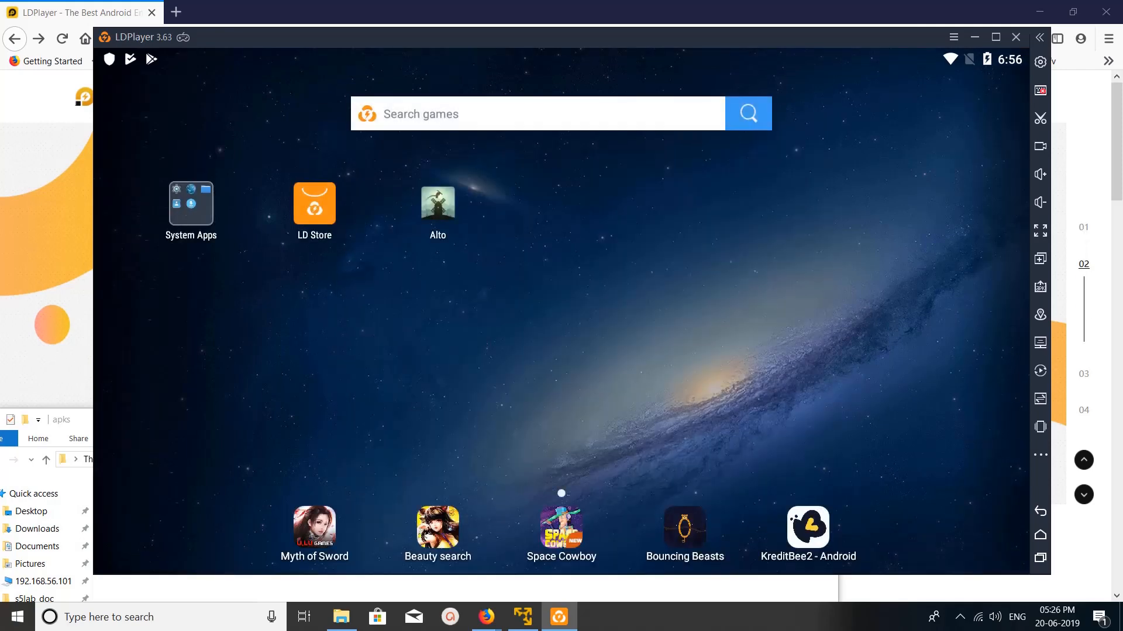